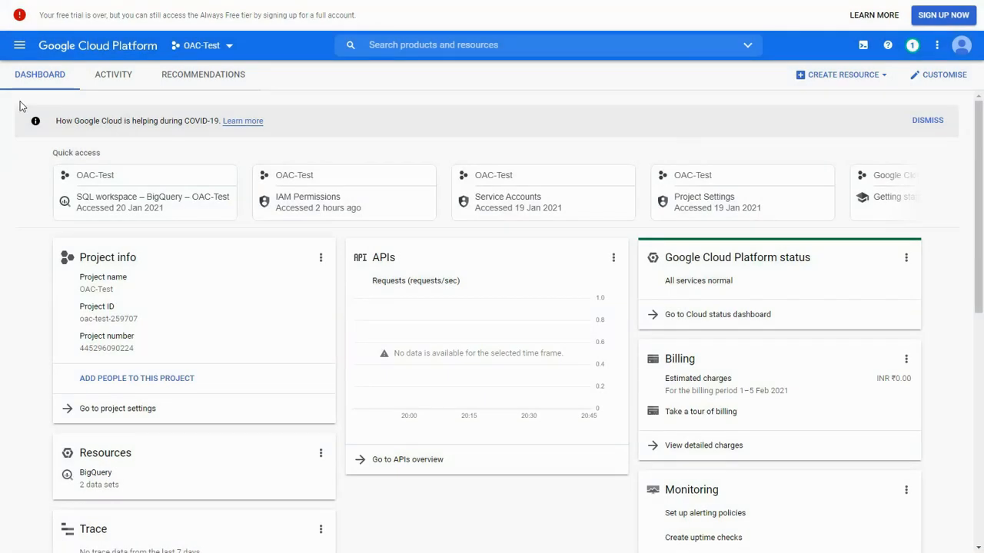
Reach the BigQuery SQL workspace and expand project oac-test-259707's test dataset to list its tables.
left_click(19, 45)
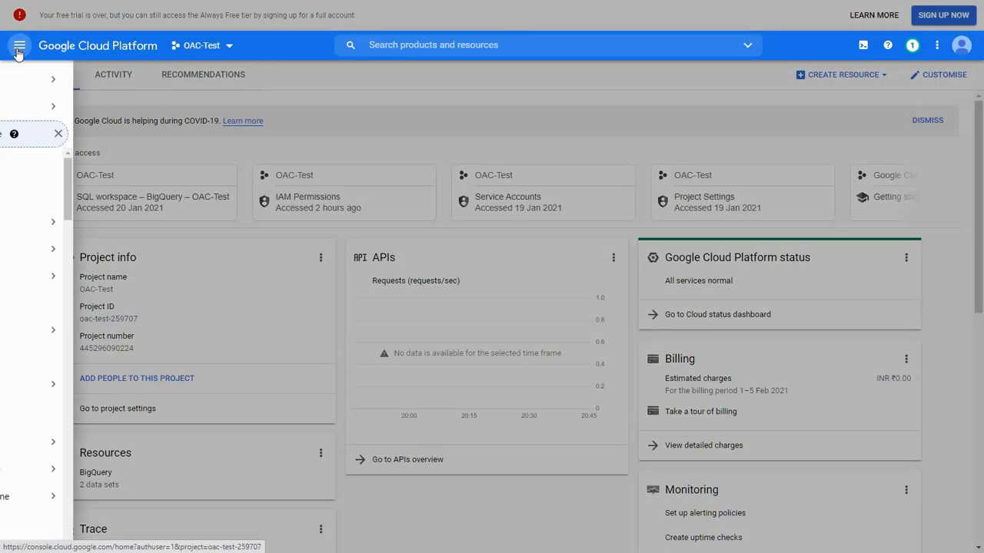
left_click(22, 44)
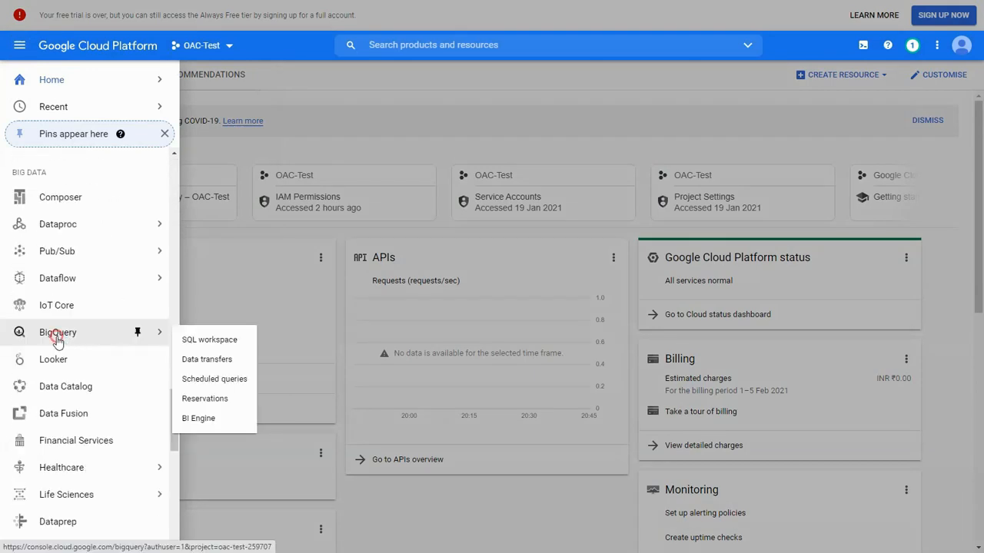
left_click(209, 340)
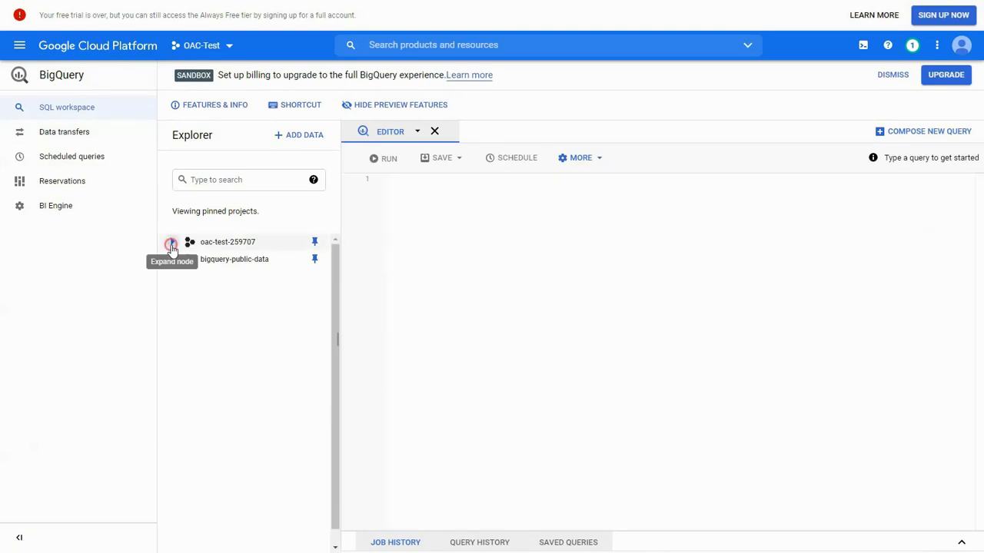
left_click(172, 241)
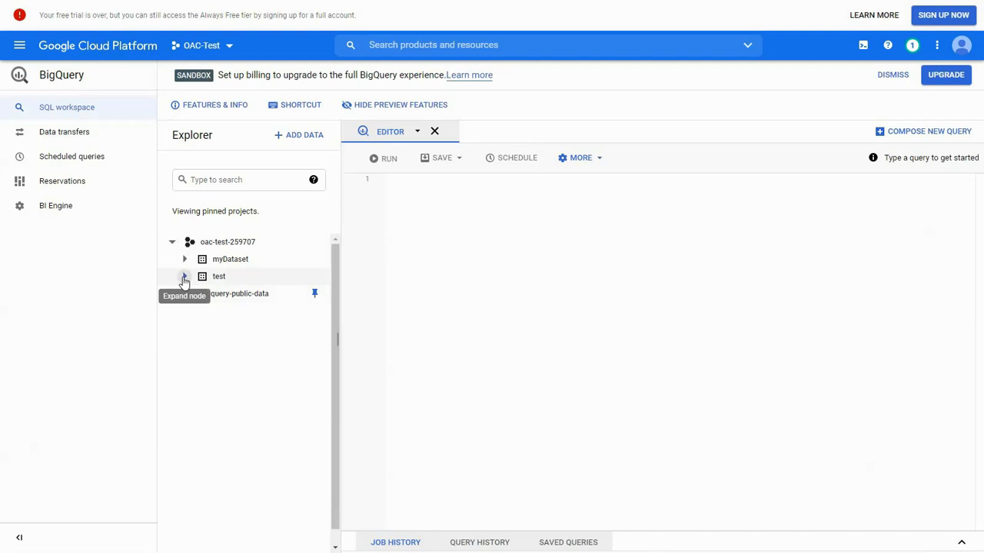
left_click(185, 277)
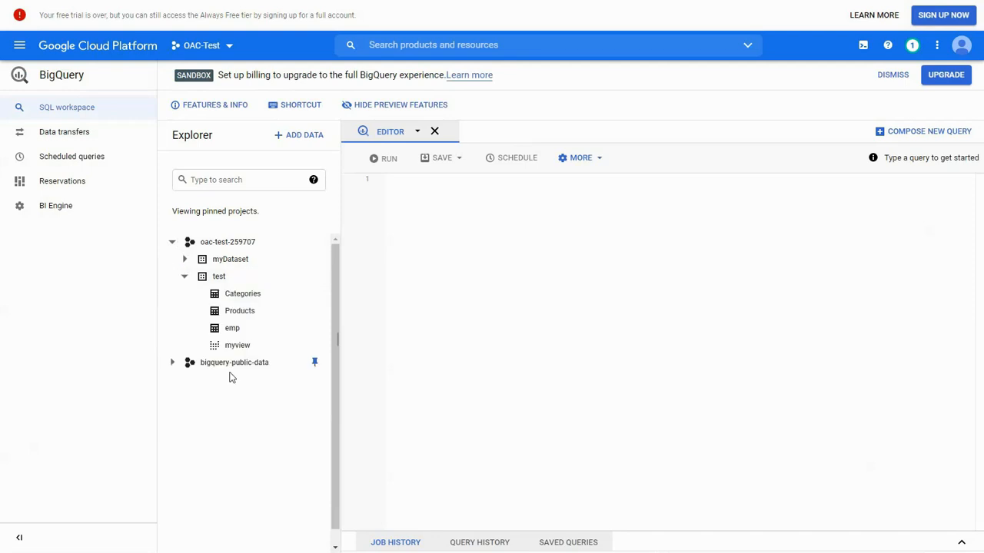
mouse_move(381, 393)
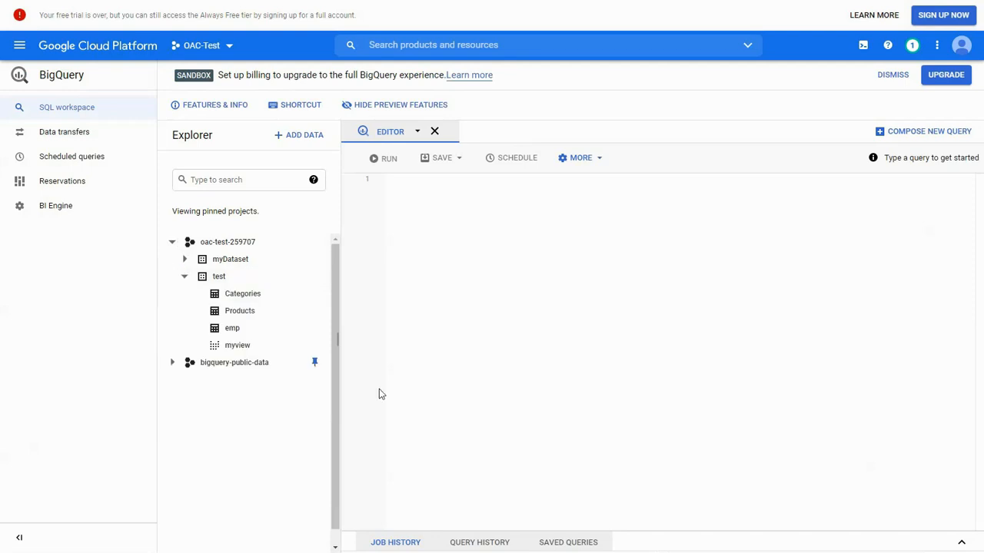
mouse_move(22, 45)
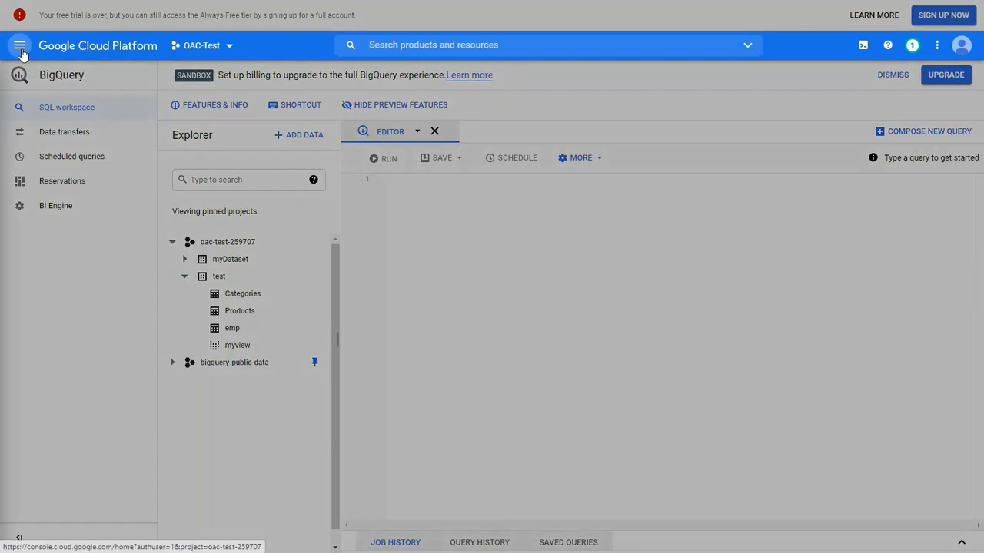
Reach the IAM permissions page showing the OAC-Test project's members and roles.
left_click(23, 44)
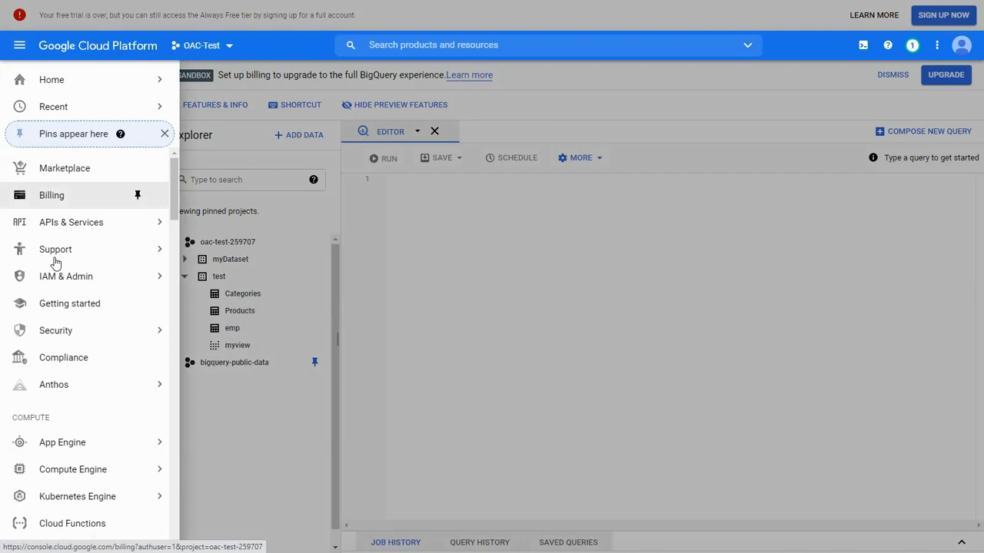
left_click(65, 276)
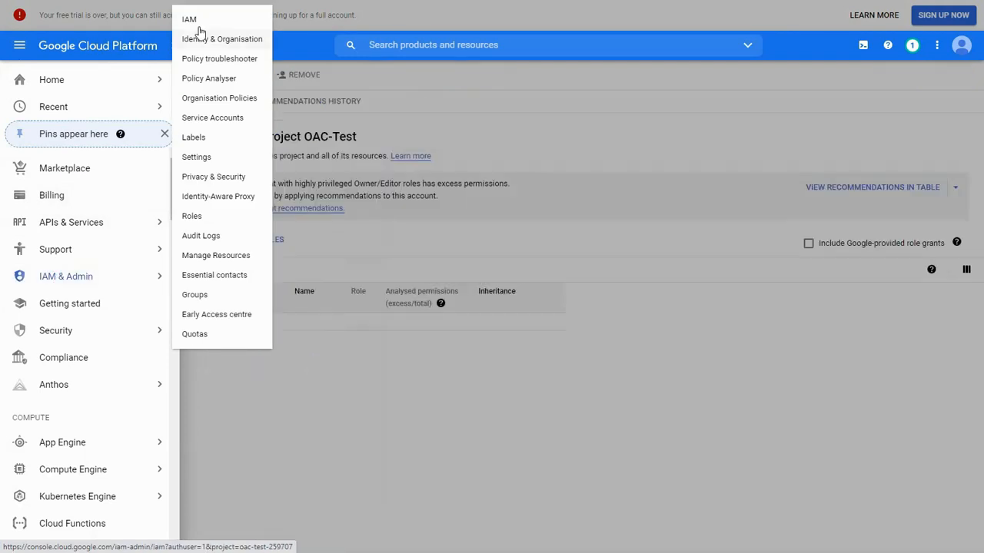
left_click(191, 18)
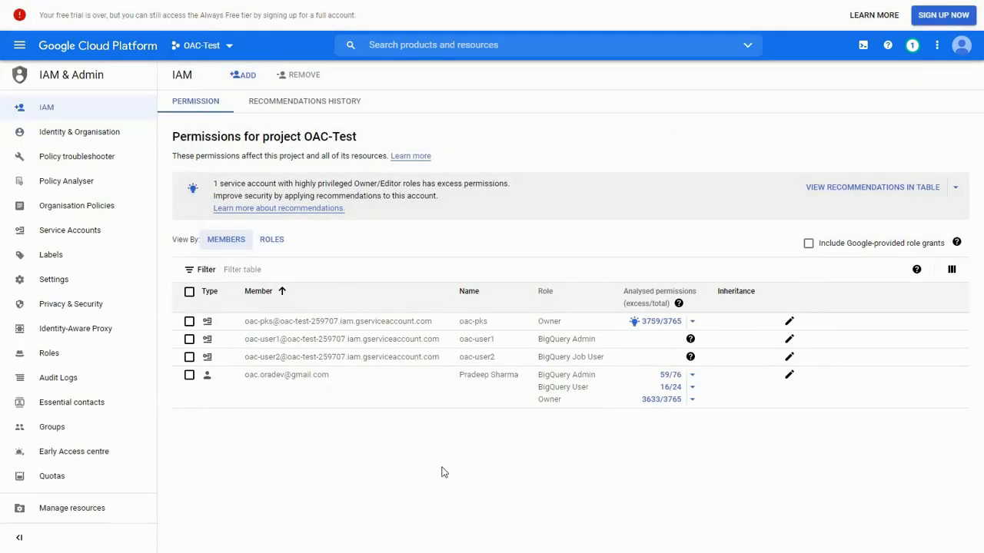
mouse_move(353, 390)
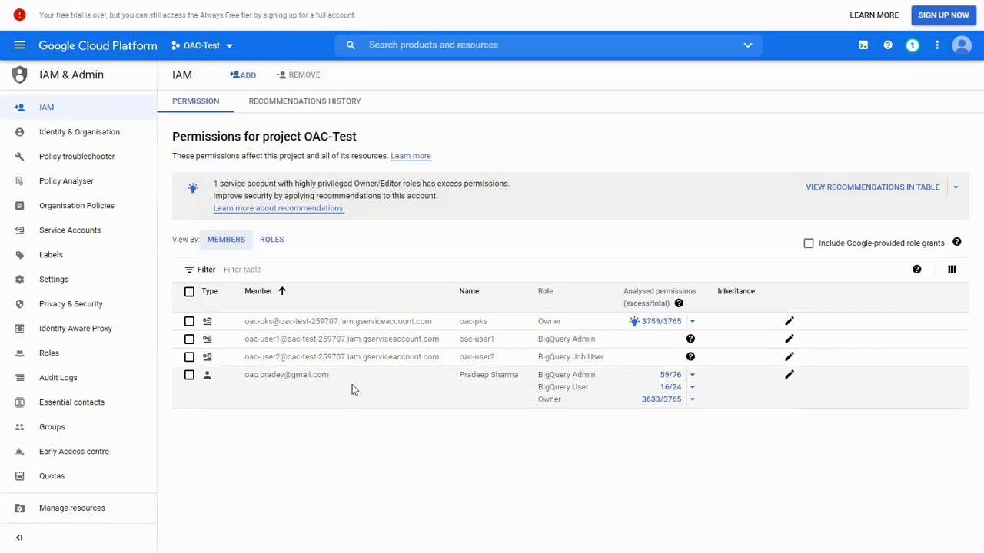
mouse_move(703, 431)
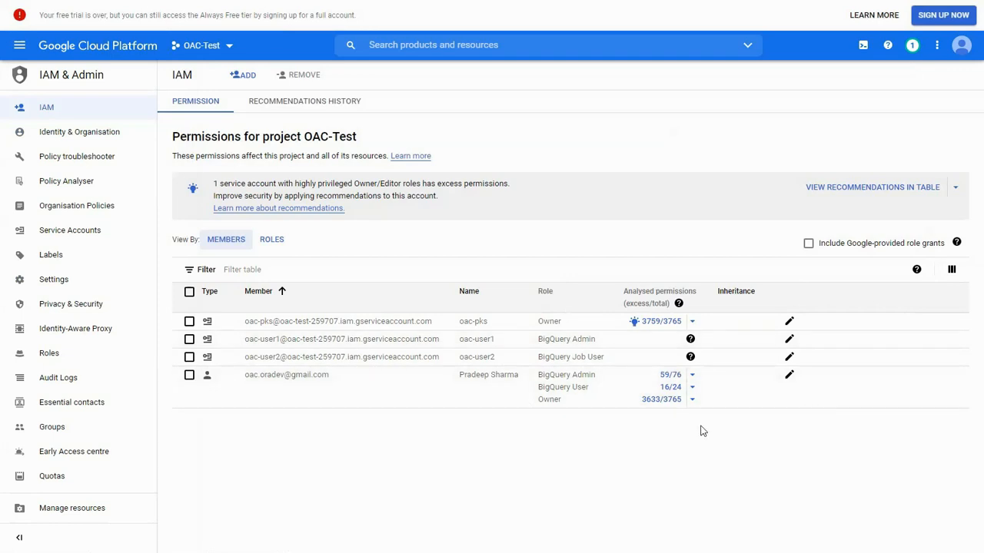
mouse_move(769, 430)
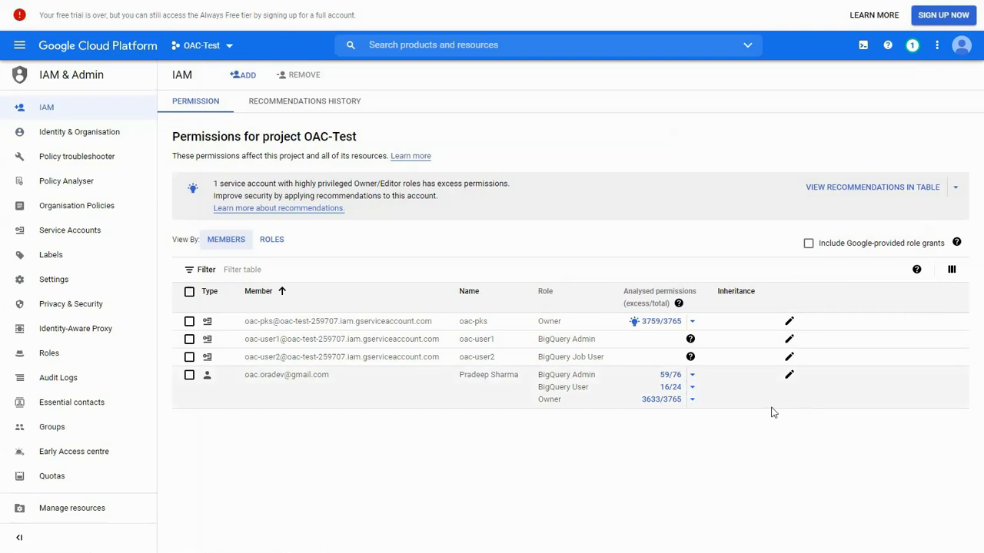
mouse_move(781, 423)
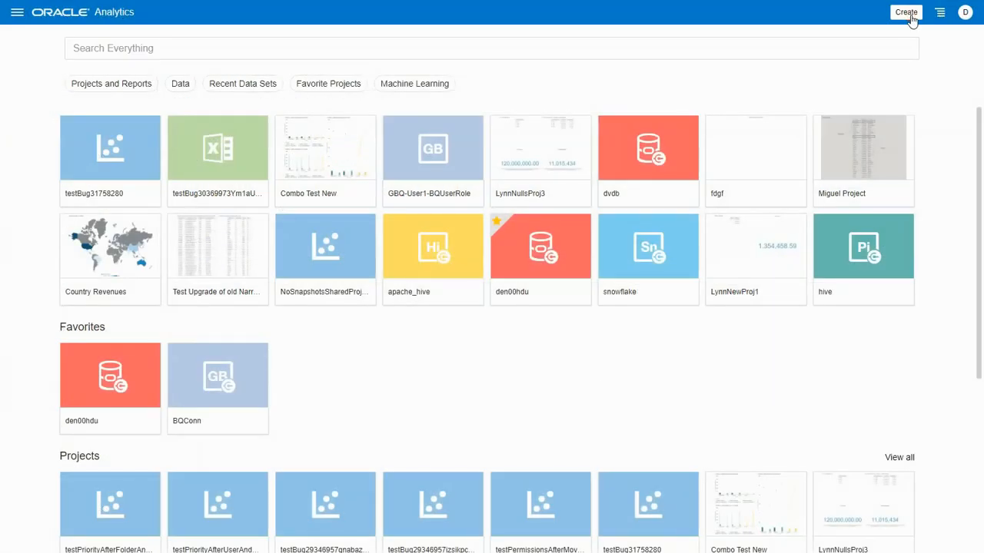
Create a BigQuery connection named GBQ-Demo with user oac-user1, save it, and dismiss the password prompt.
left_click(906, 12)
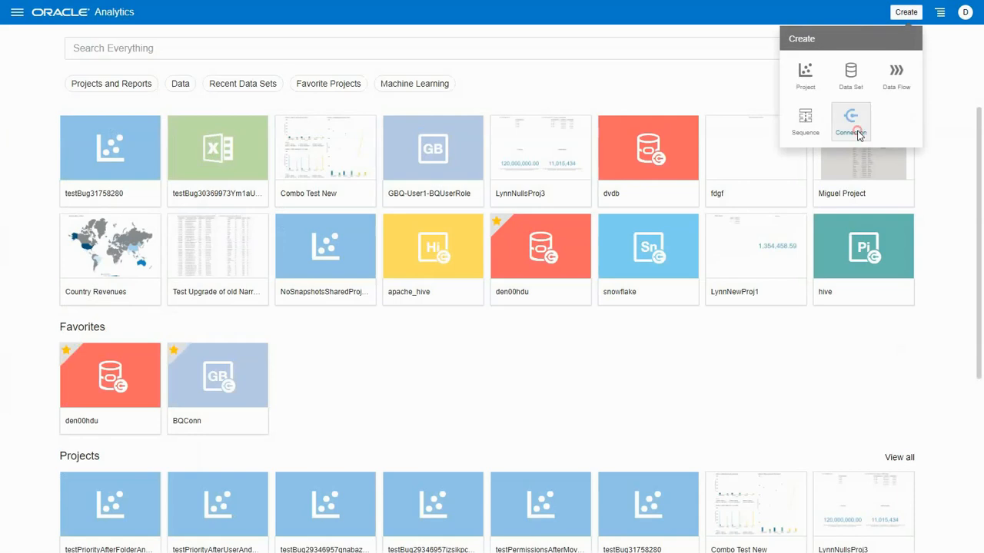
left_click(850, 119)
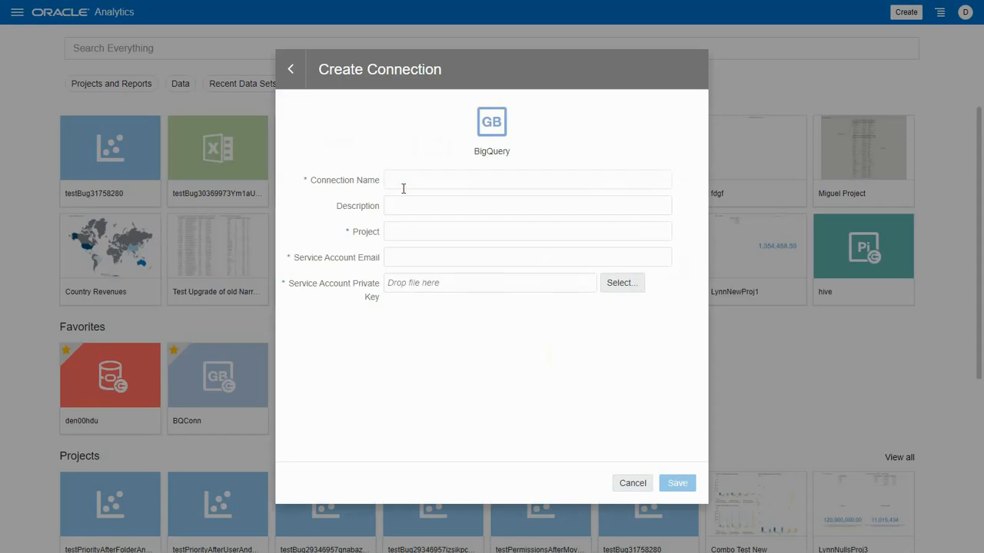
type("GBQ-Demo")
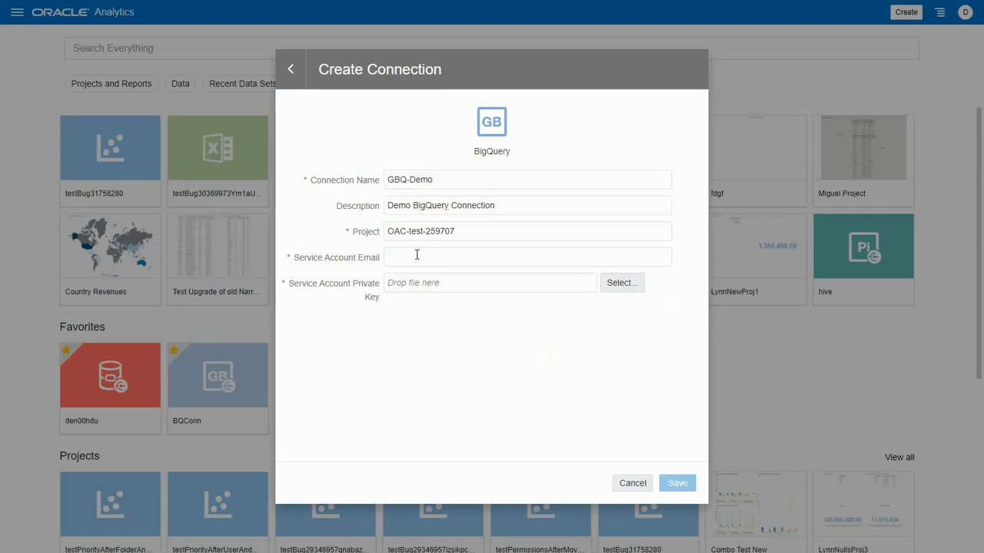
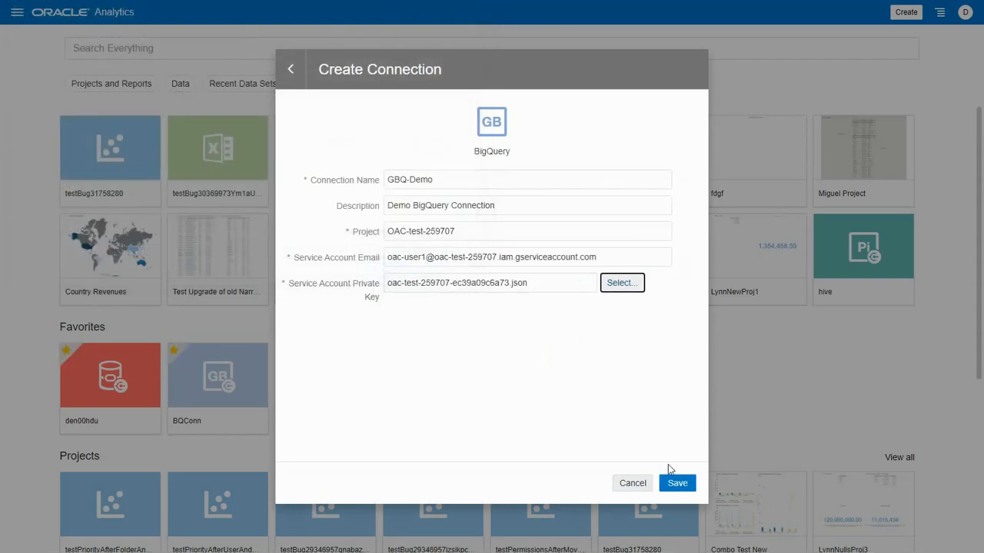
left_click(676, 482)
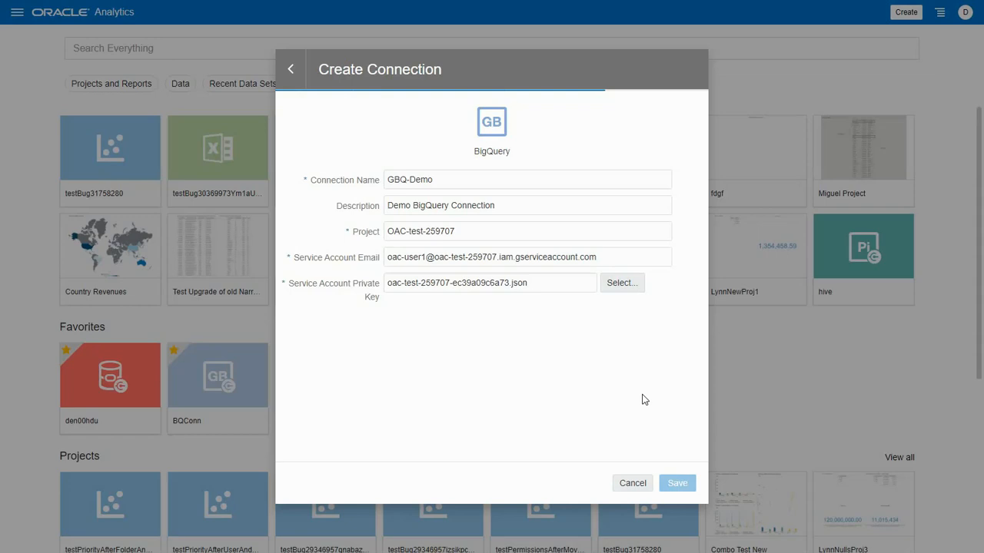
left_click(677, 483)
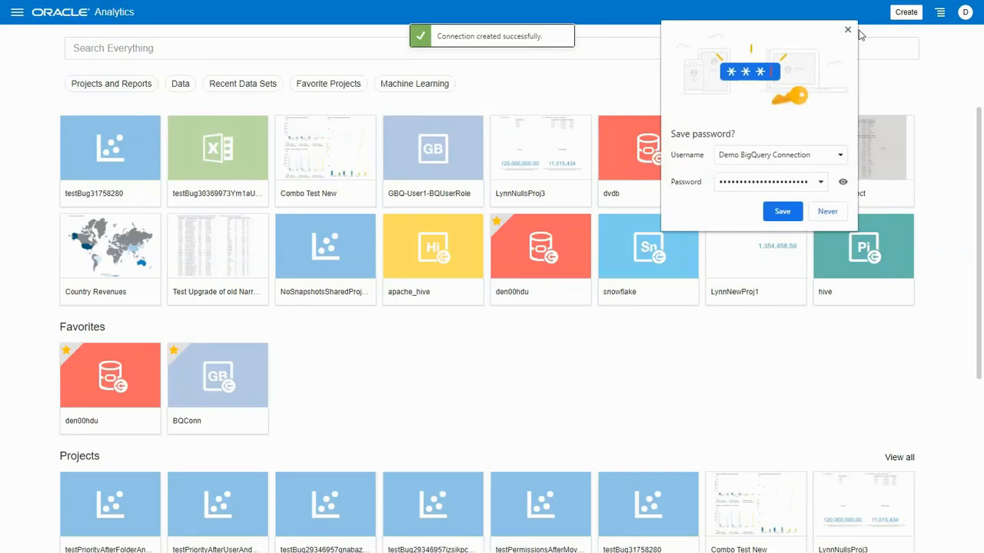
left_click(845, 29)
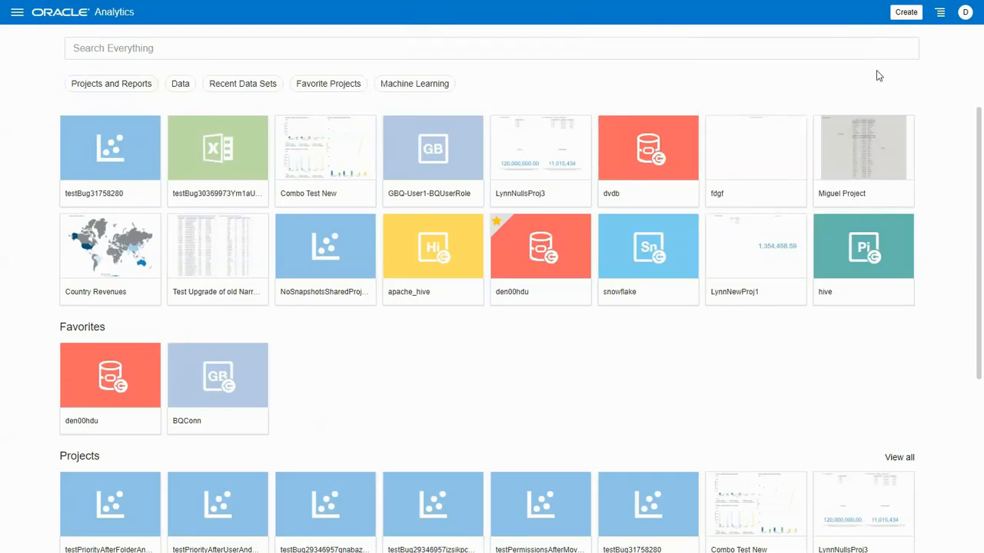
Create a new data set on the GBQ-Demo connection with the test schema's Products table.
left_click(905, 12)
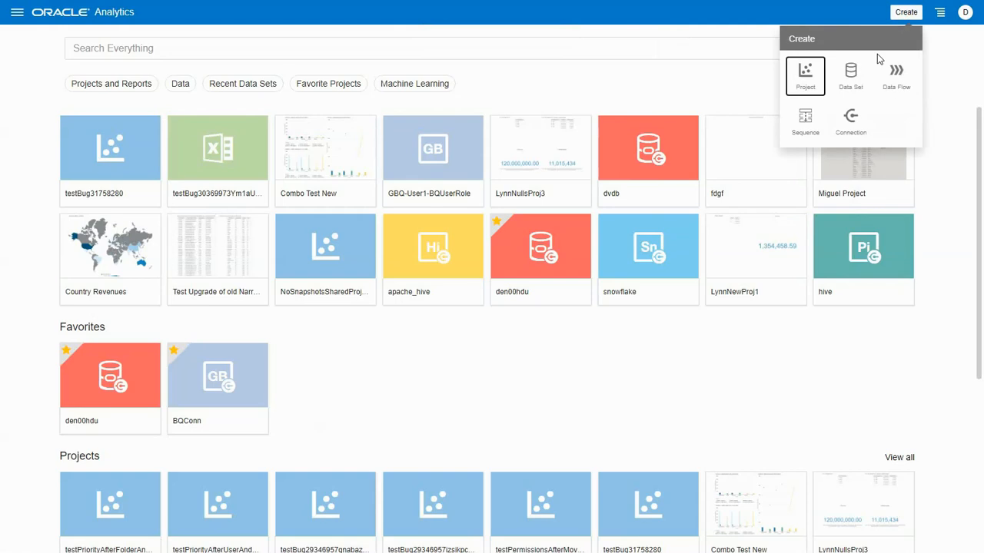
left_click(805, 73)
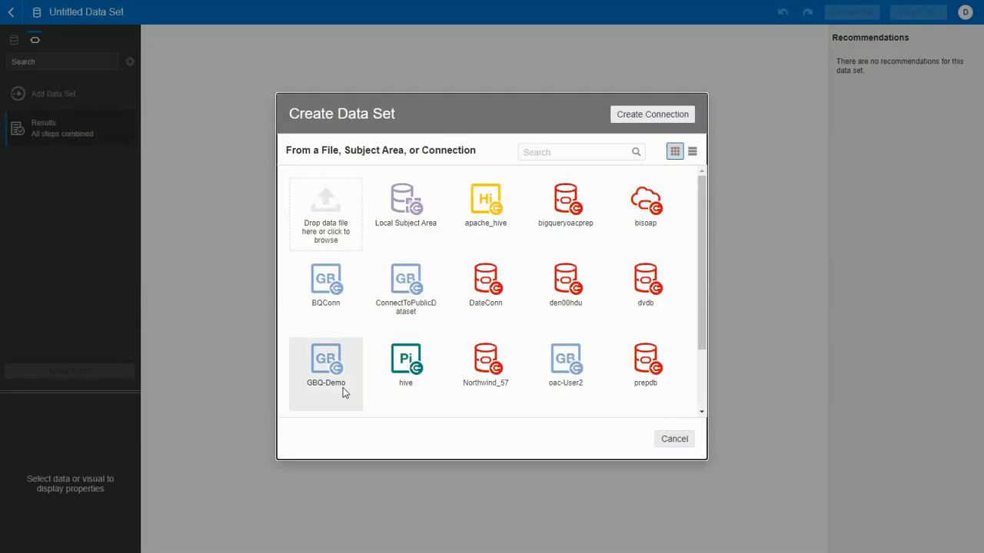
double_click(325, 361)
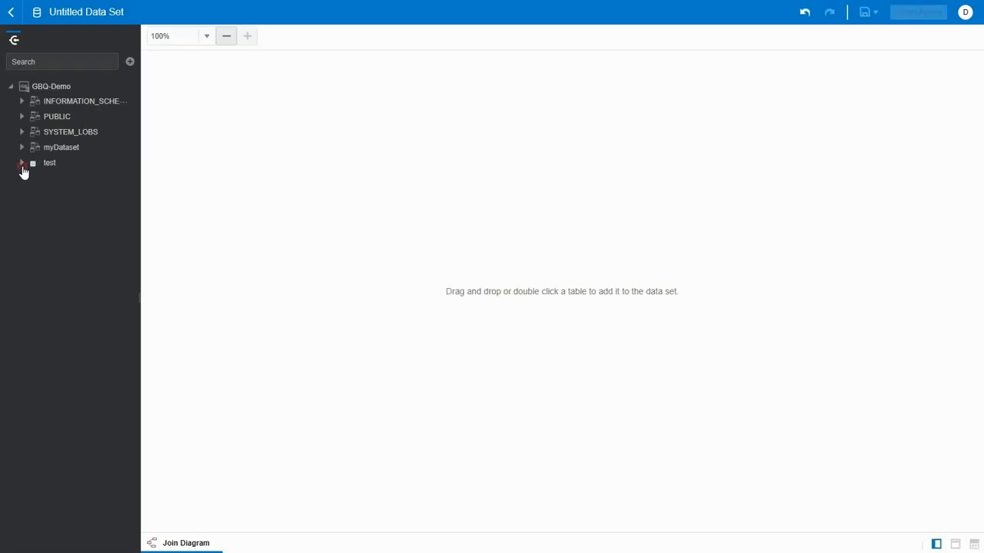
left_click(22, 163)
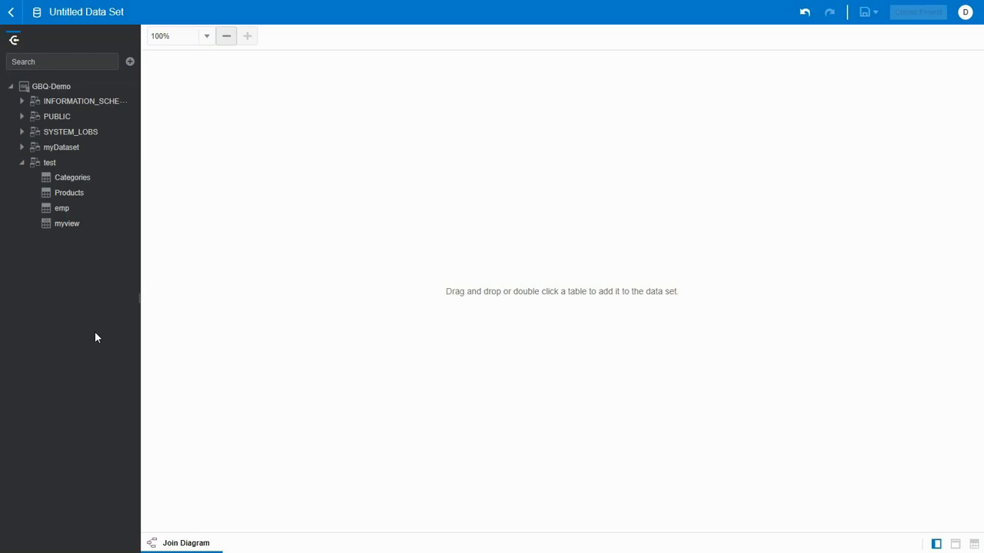
double_click(68, 192)
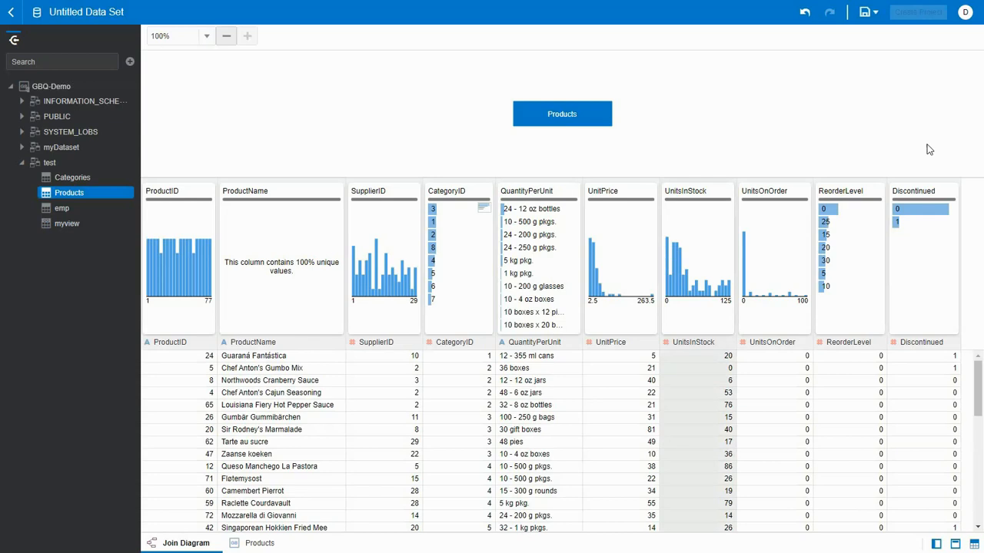
mouse_move(907, 143)
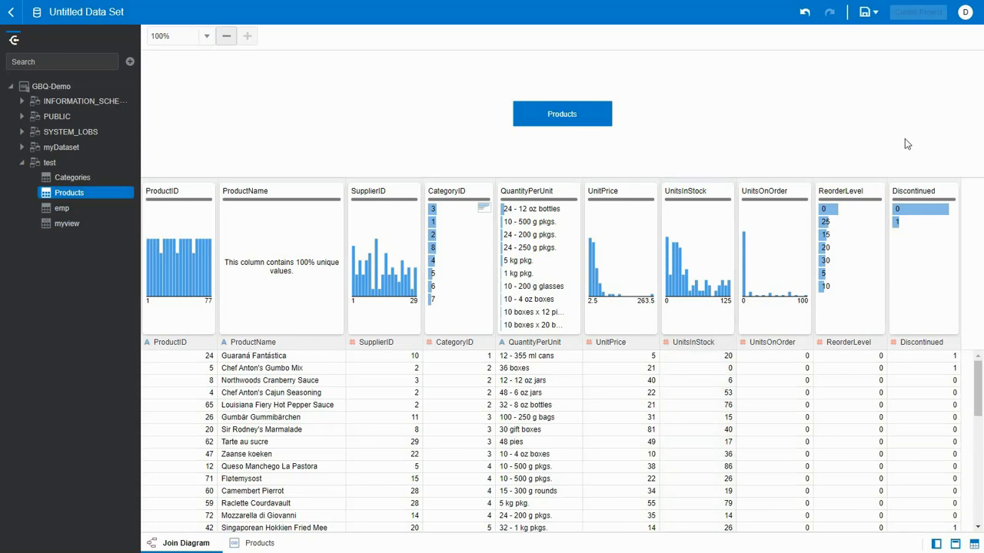
Save the data set via Save As under the name GBQ-Demo-DS.
left_click(879, 12)
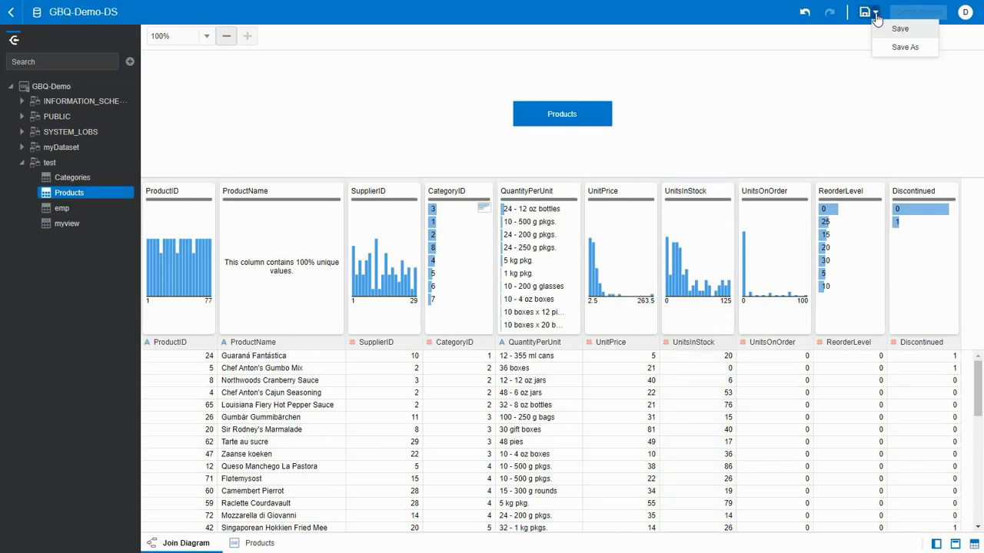
left_click(904, 46)
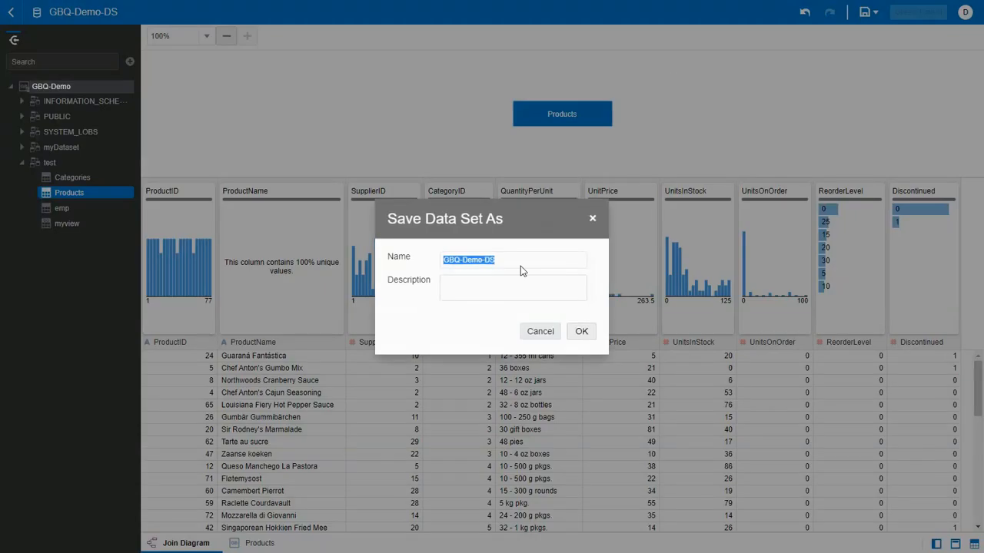
left_click(581, 332)
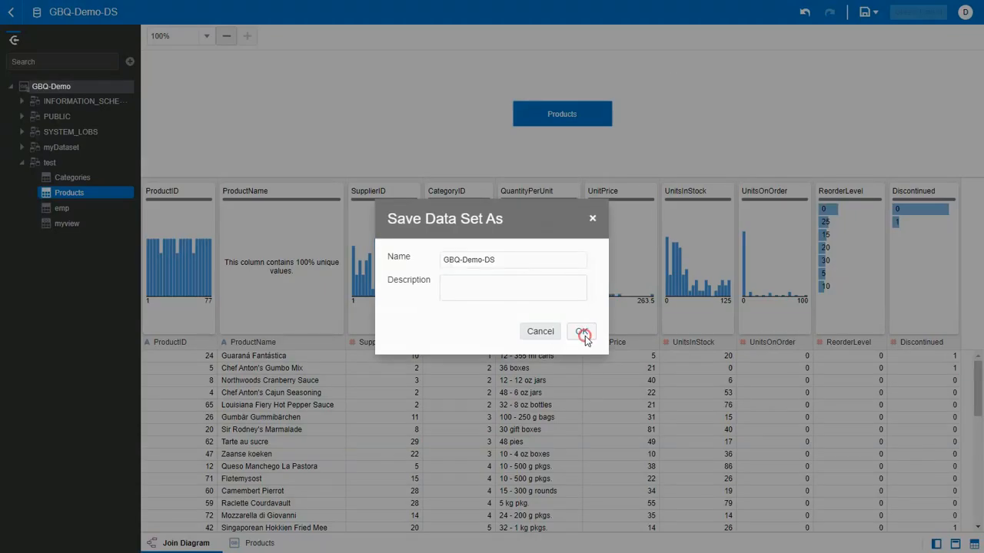
left_click(581, 332)
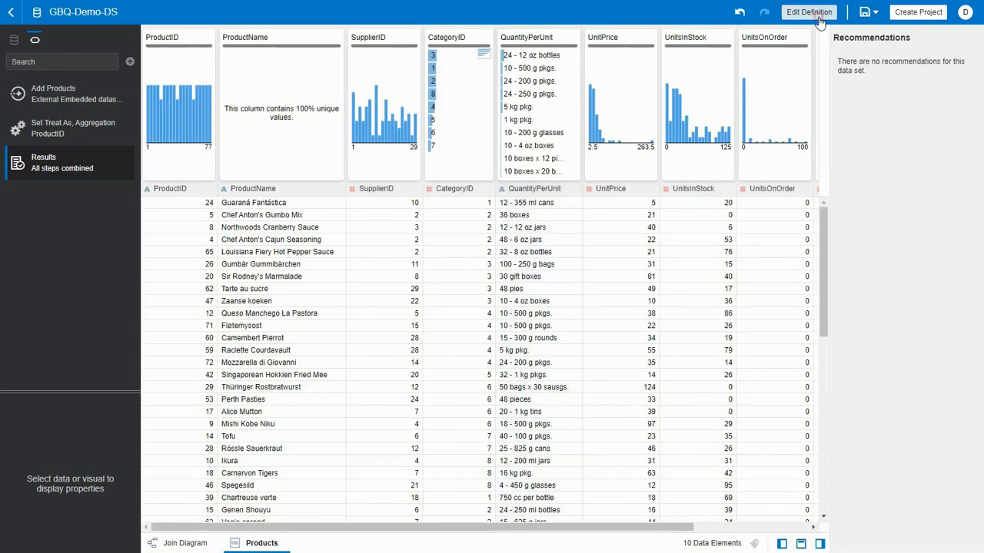
Edit the Products source definition as Enter SQL named GBQ-Demo-DS and confirm it.
left_click(807, 12)
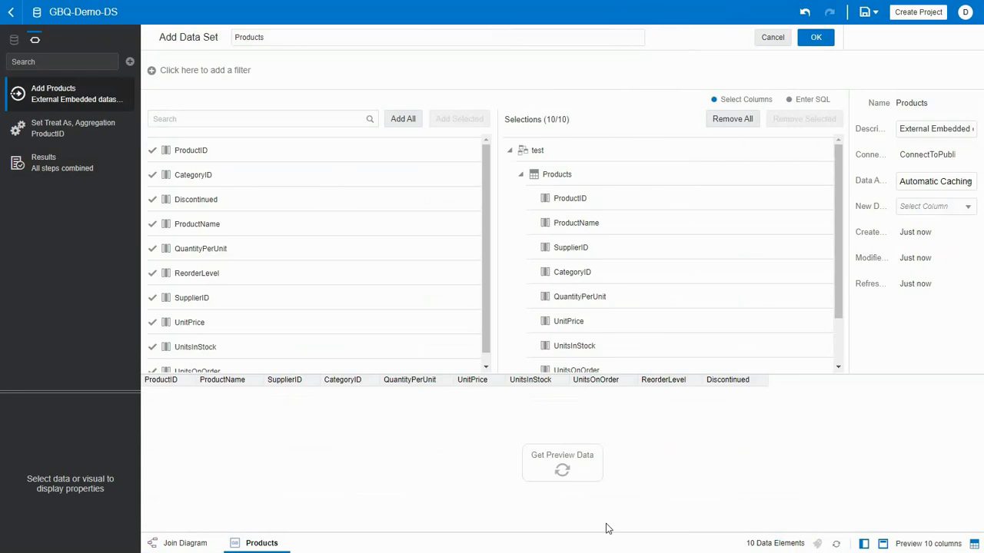
mouse_move(764, 412)
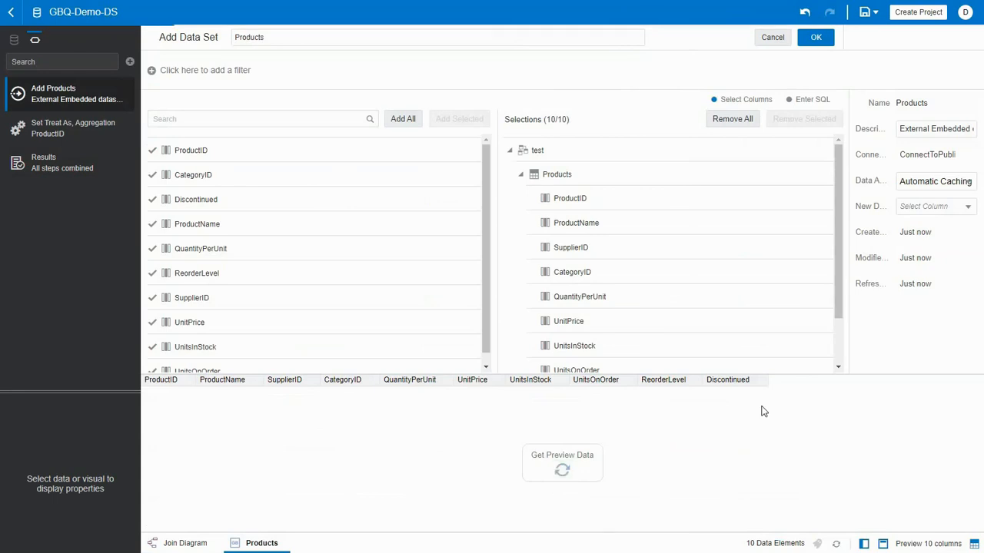
left_click(563, 462)
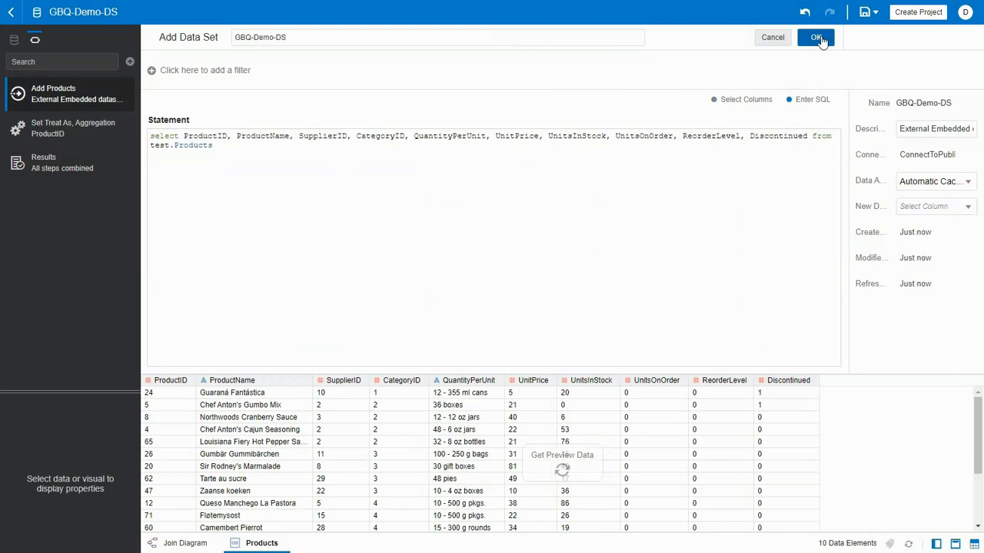
left_click(821, 37)
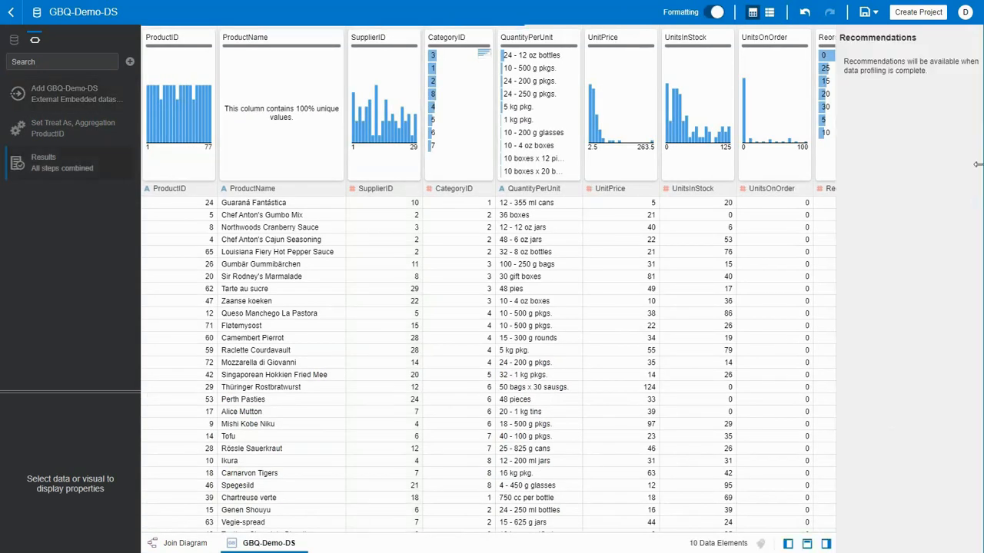